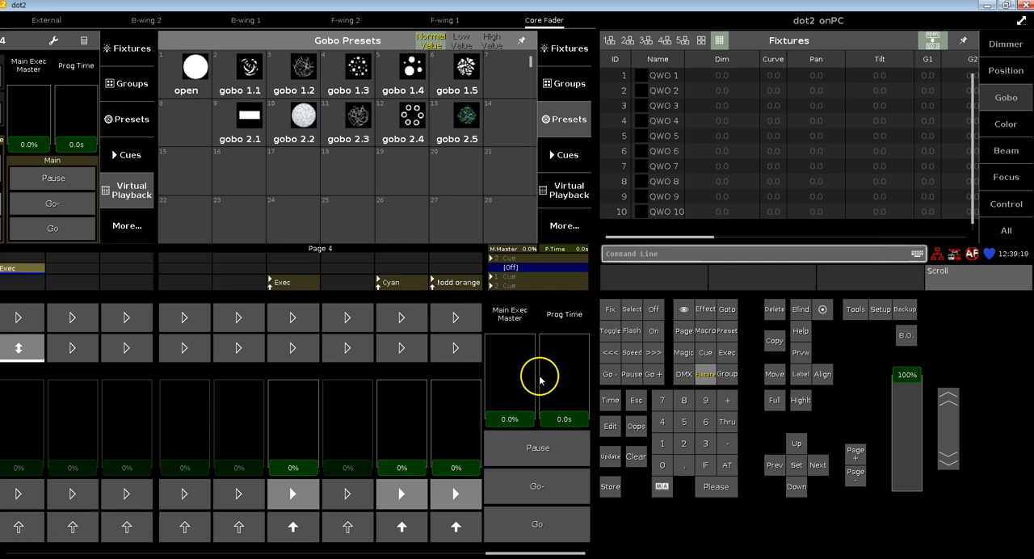
{"action": "mouse_move", "coordinate": [550, 378]}
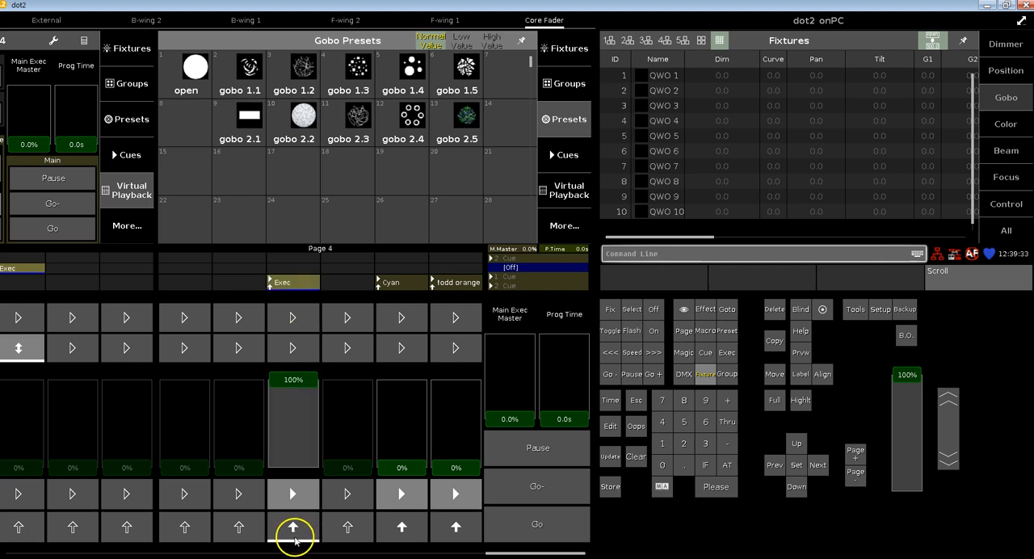
{"action": "mouse_move", "coordinate": [311, 390]}
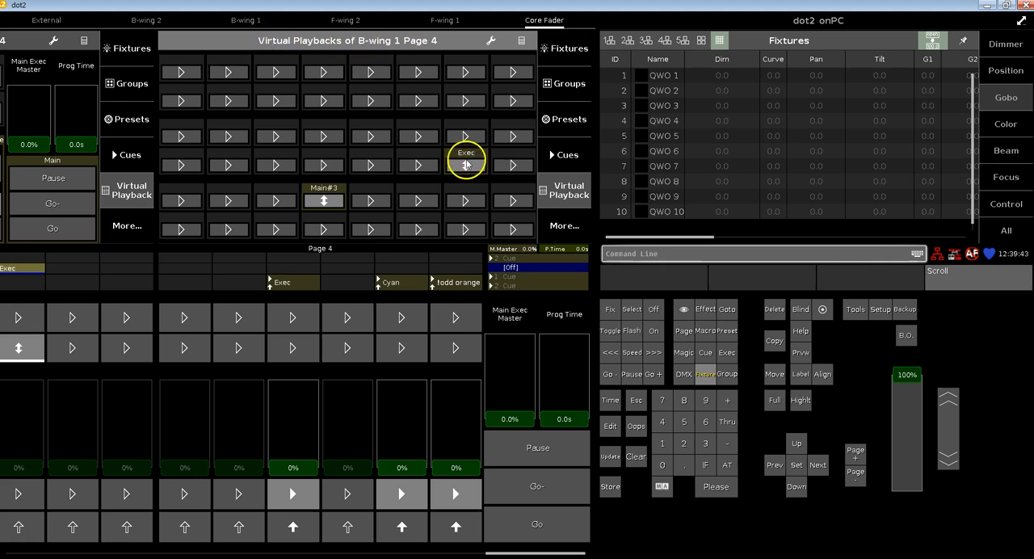
Select the Exec executor on page 4 to show its cue list.
{"action": "left_click", "coordinate": [466, 164]}
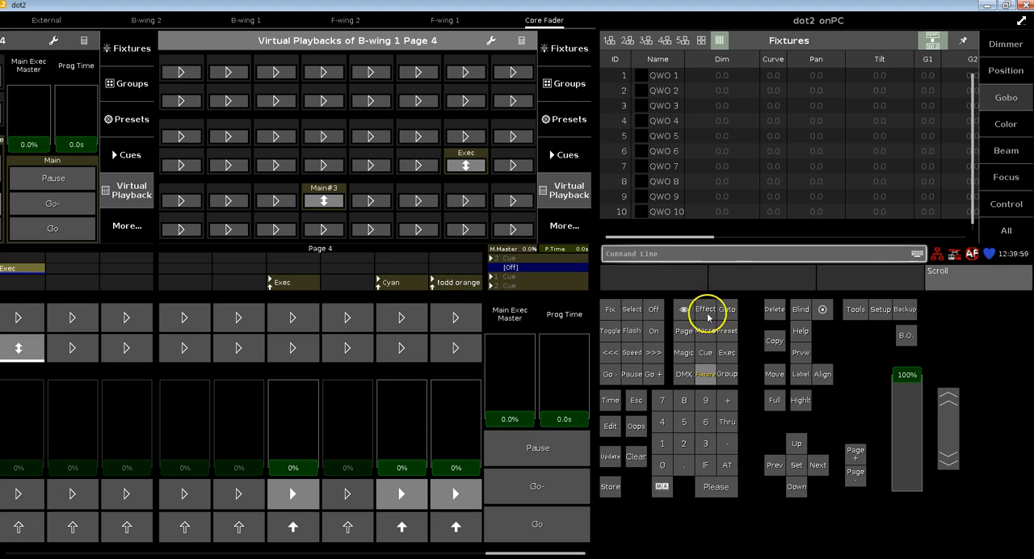
{"action": "mouse_move", "coordinate": [684, 309]}
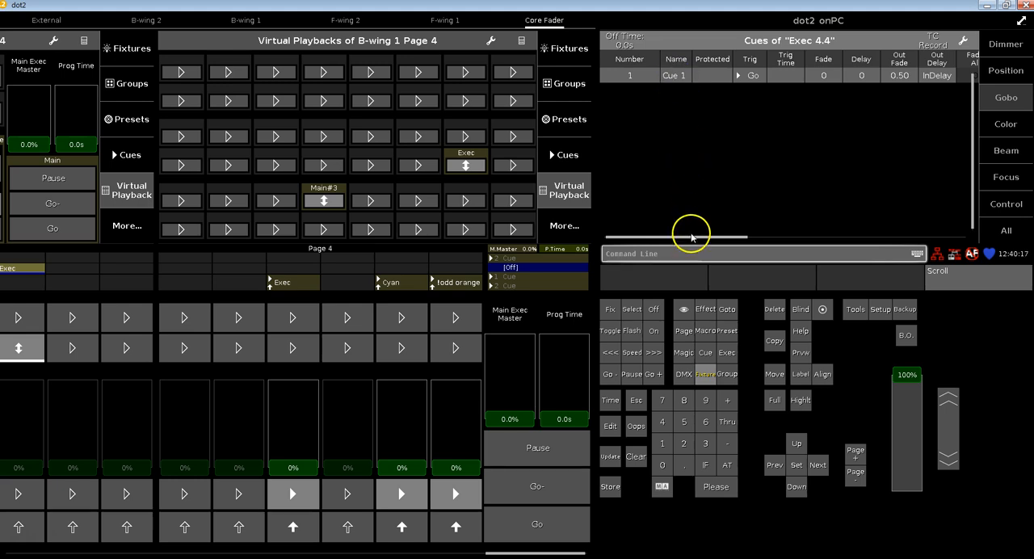
Enter 'actor come stage and screams for red wine' as Cue 1's Info note.
{"action": "left_click", "coordinate": [799, 75]}
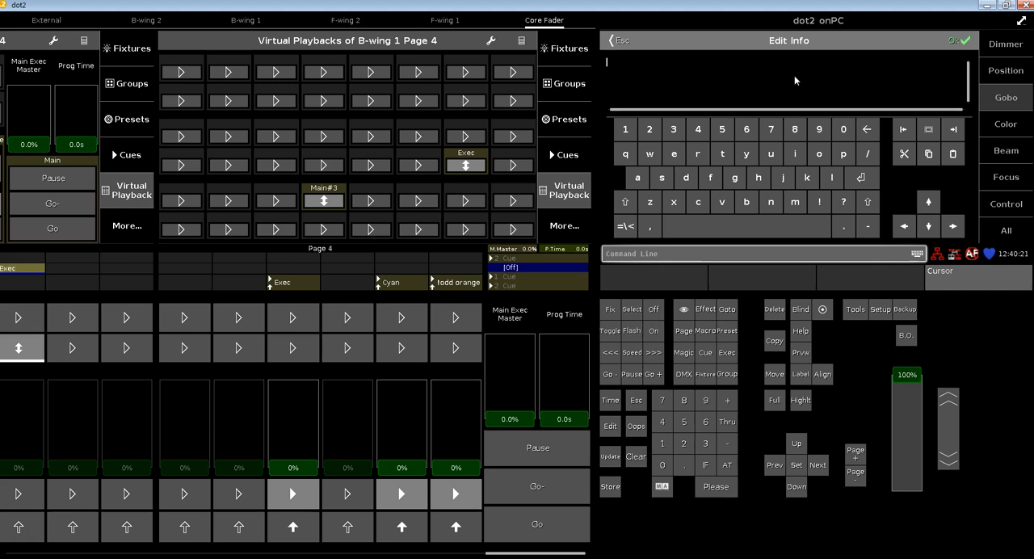
{"action": "type", "text": "actor"}
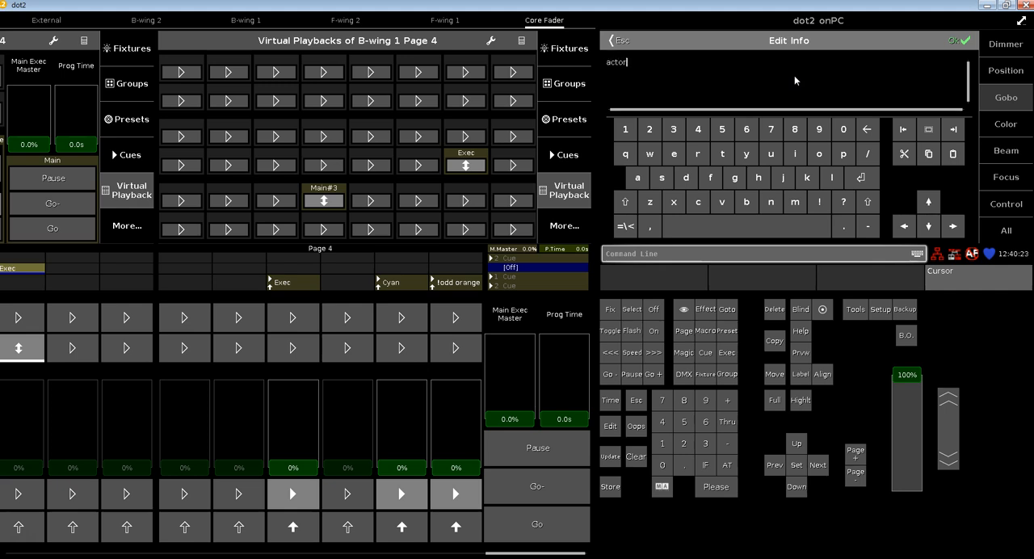
{"action": "type", "text": "come stage and"}
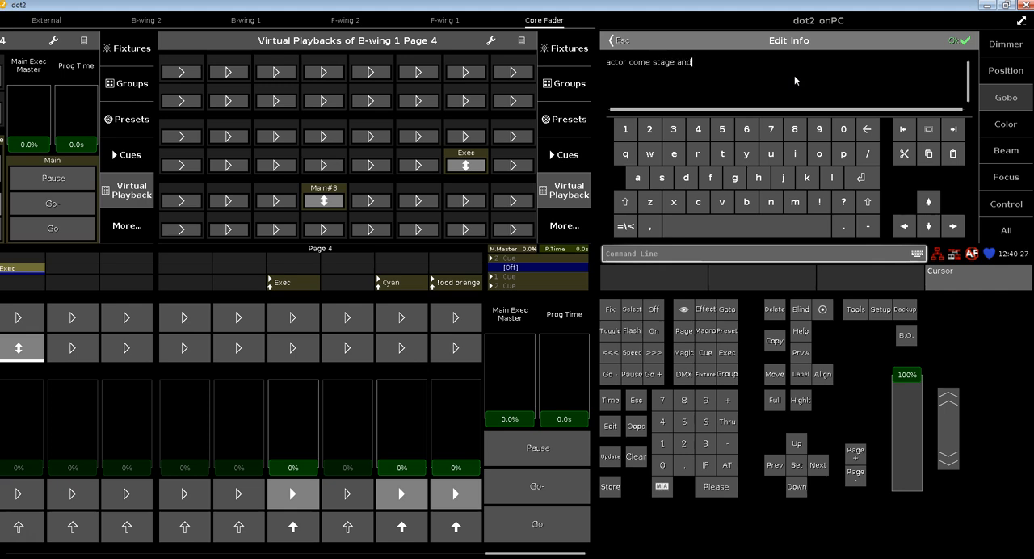
{"action": "type", "text": "screams fo"}
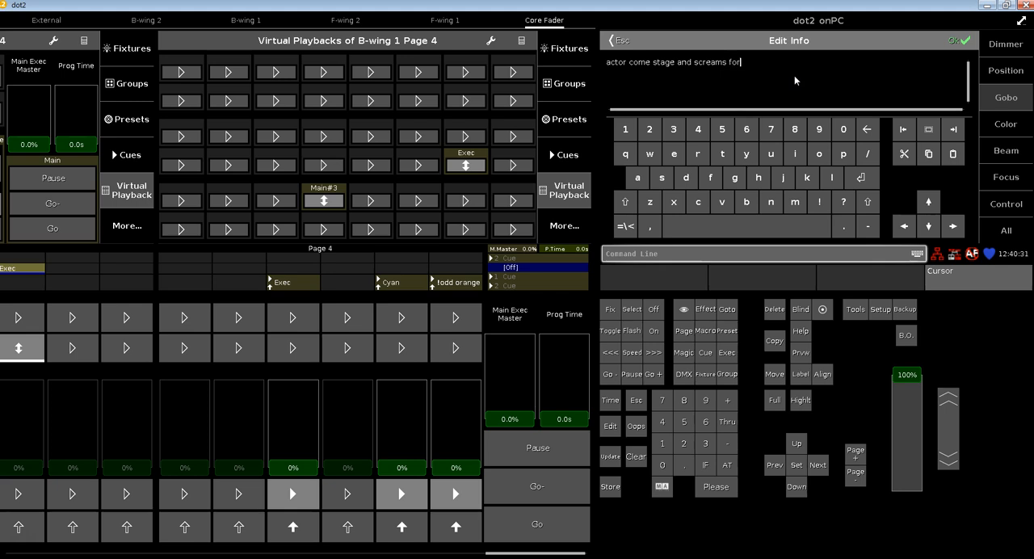
{"action": "type", "text": "red wine"}
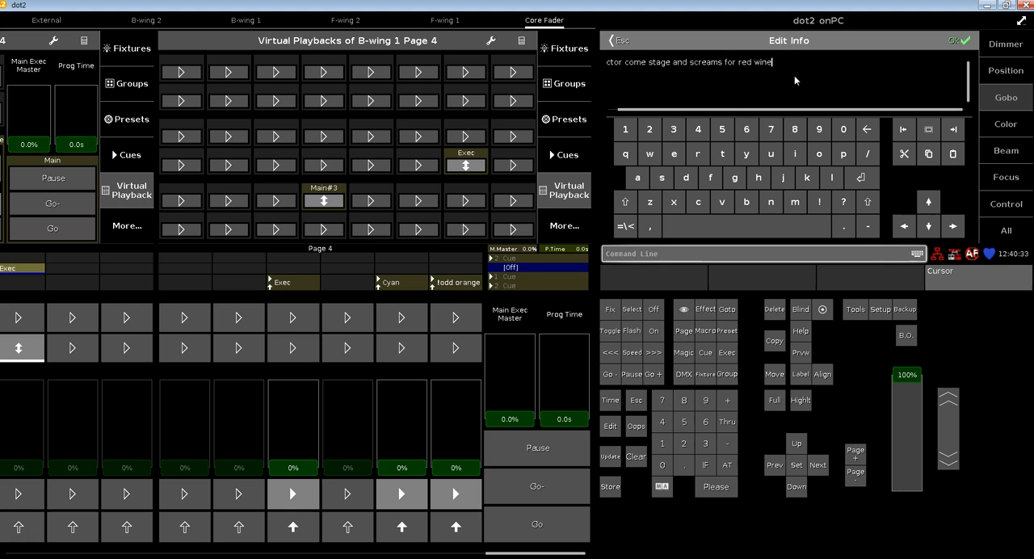
{"action": "left_click", "coordinate": [953, 40]}
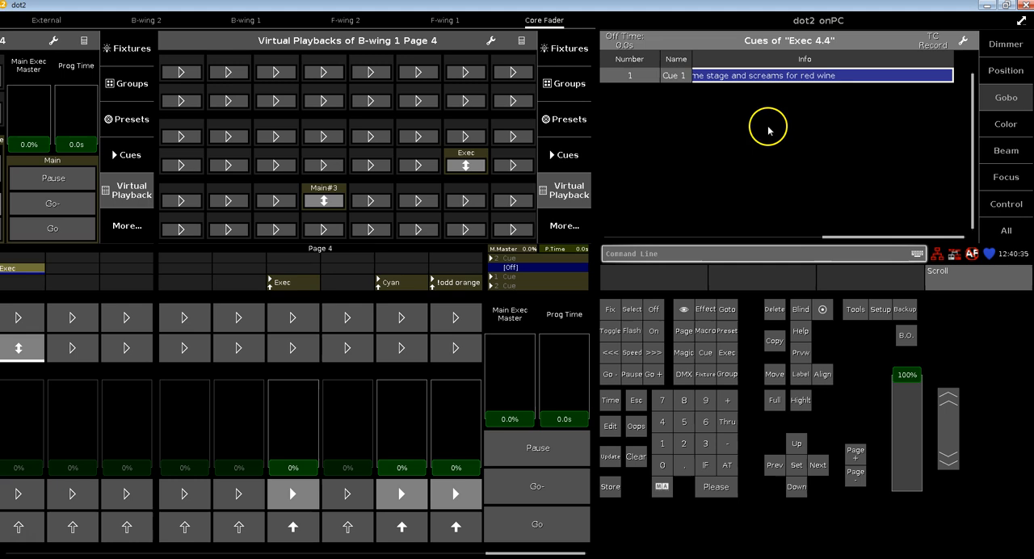
{"action": "mouse_move", "coordinate": [862, 239]}
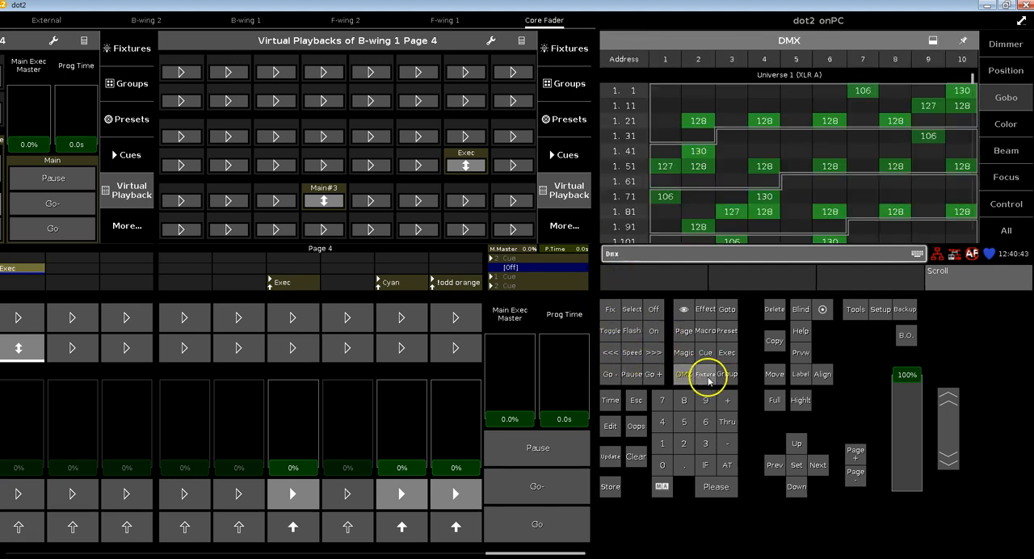
Show the Main cue list, toggle through the DMX view, and clear the command line.
{"action": "left_click", "coordinate": [694, 374]}
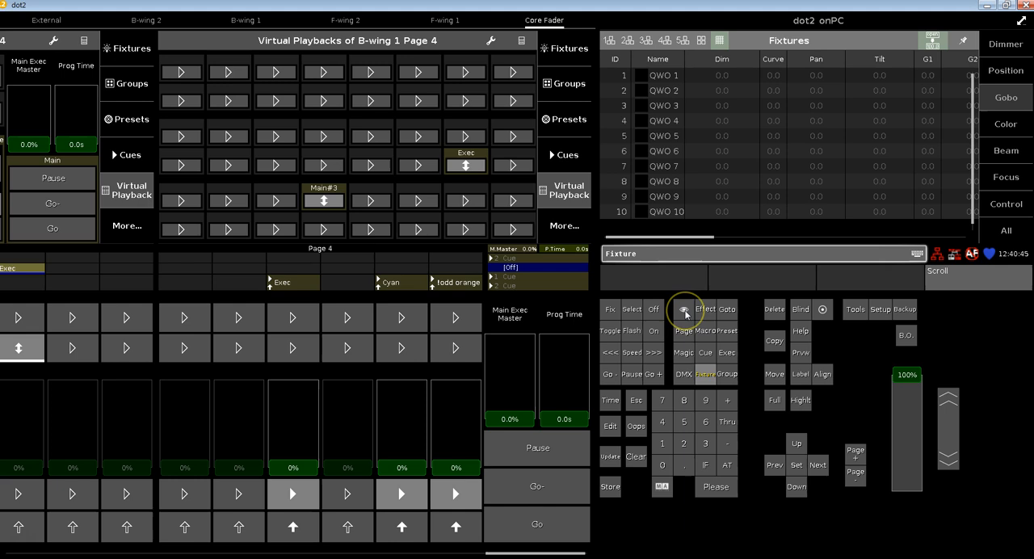
{"action": "mouse_move", "coordinate": [704, 353]}
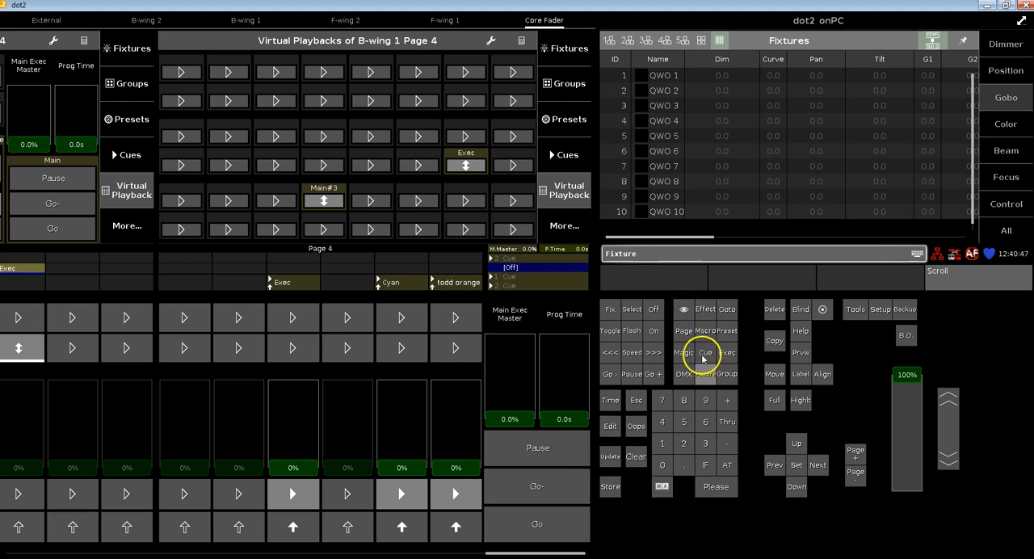
{"action": "left_click", "coordinate": [705, 352]}
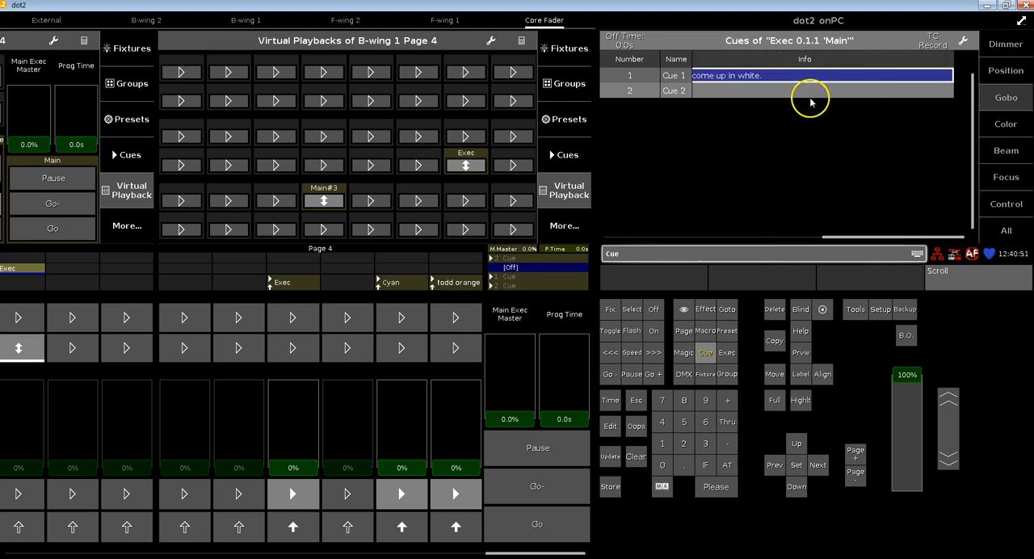
{"action": "mouse_move", "coordinate": [842, 233]}
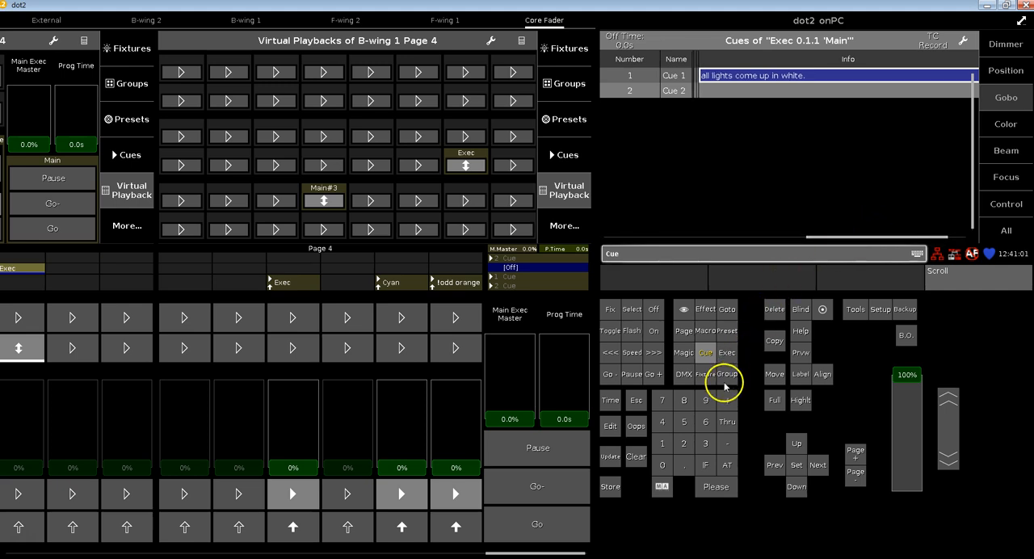
{"action": "left_click", "coordinate": [681, 374]}
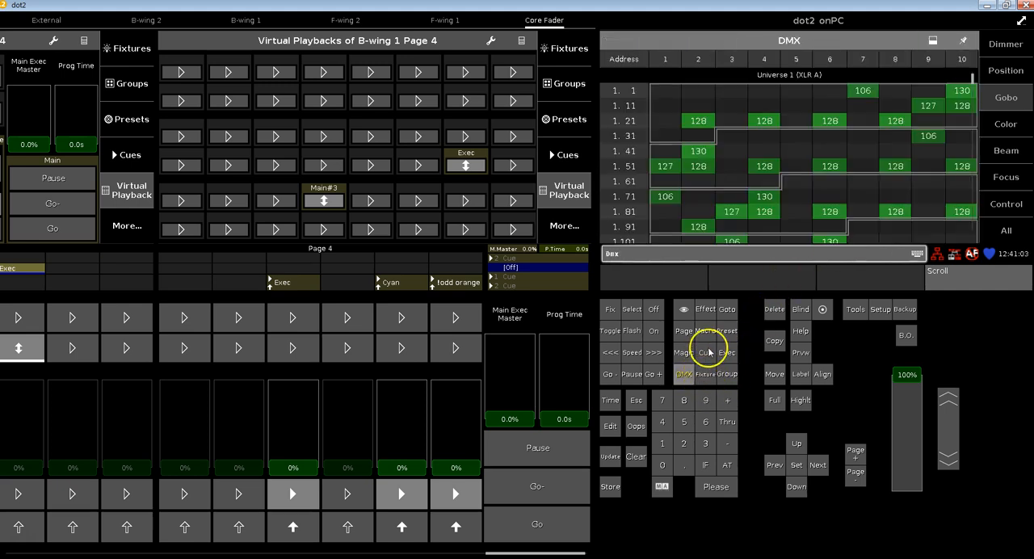
{"action": "left_click", "coordinate": [705, 352]}
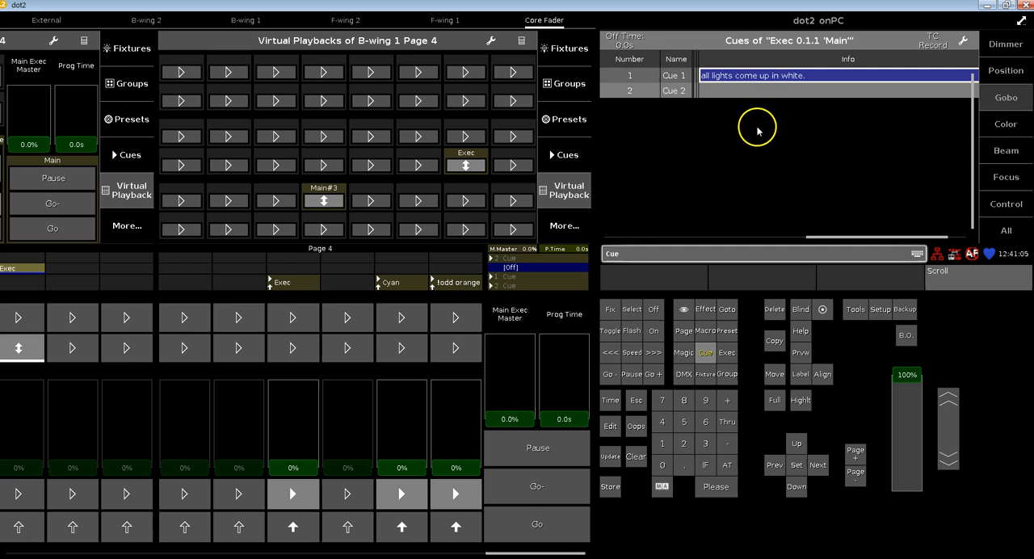
{"action": "mouse_move", "coordinate": [539, 432]}
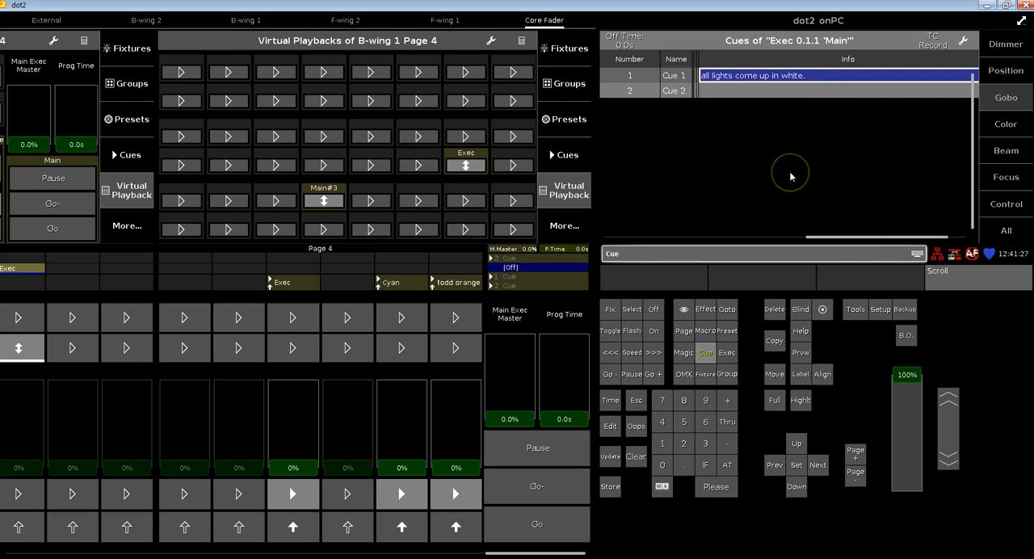
{"action": "left_click", "coordinate": [635, 399]}
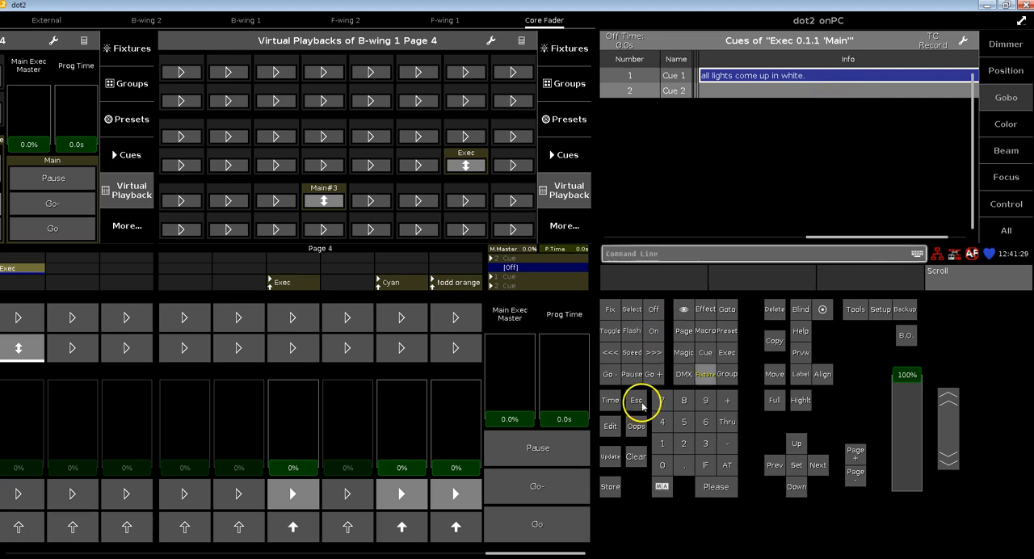
{"action": "mouse_move", "coordinate": [710, 374]}
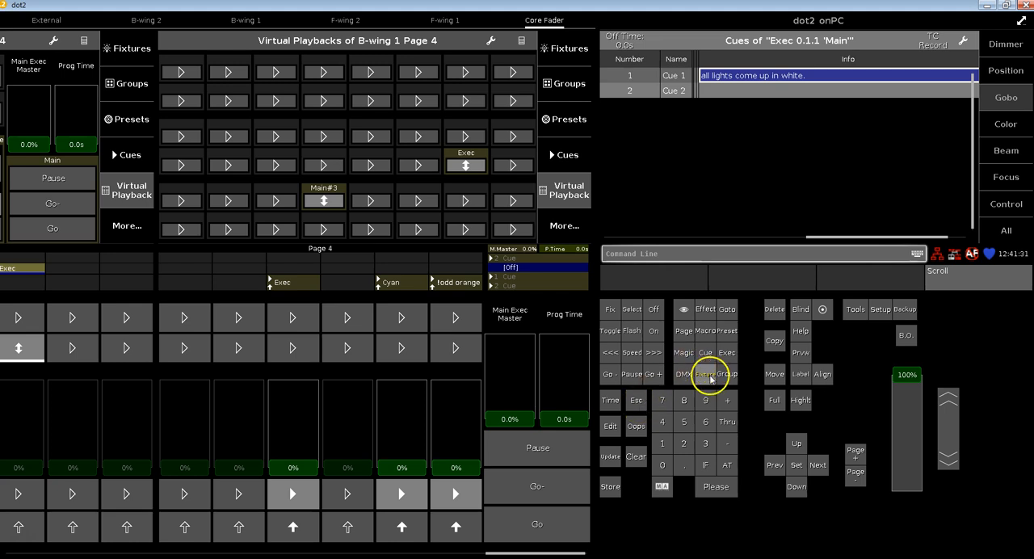
Load Main's Cue 1 into the programmer via Edit, then cancel it.
{"action": "left_click", "coordinate": [714, 374]}
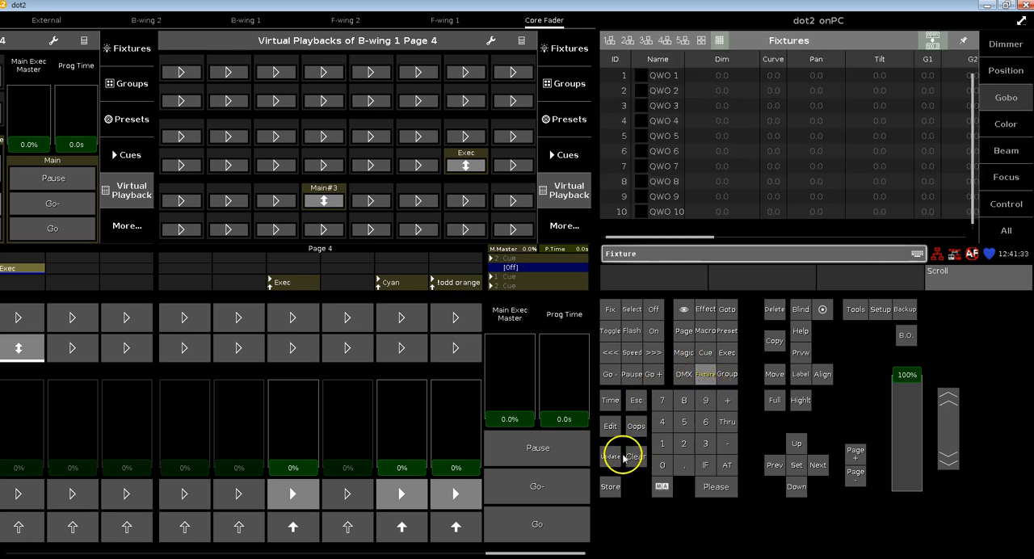
{"action": "left_click", "coordinate": [609, 425]}
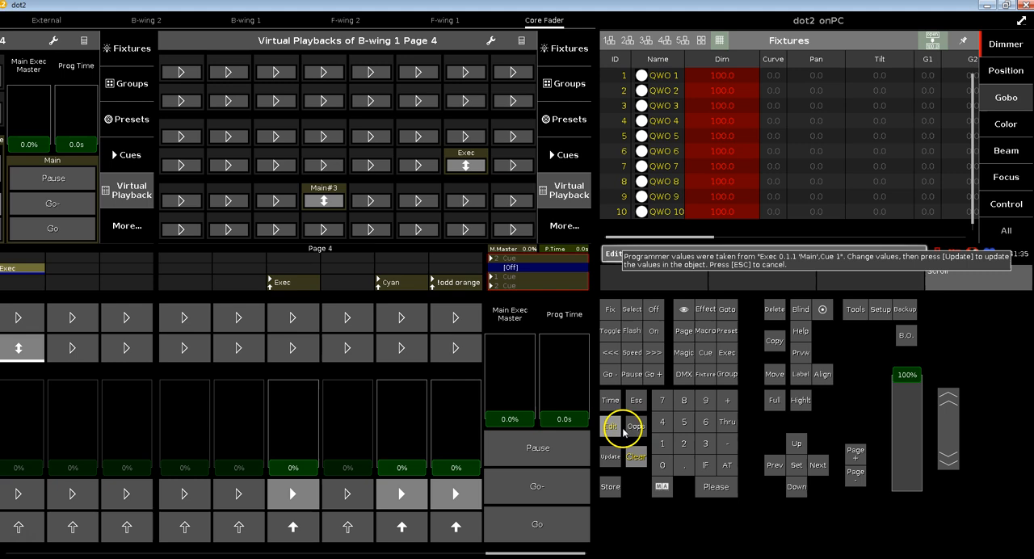
{"action": "mouse_move", "coordinate": [628, 402]}
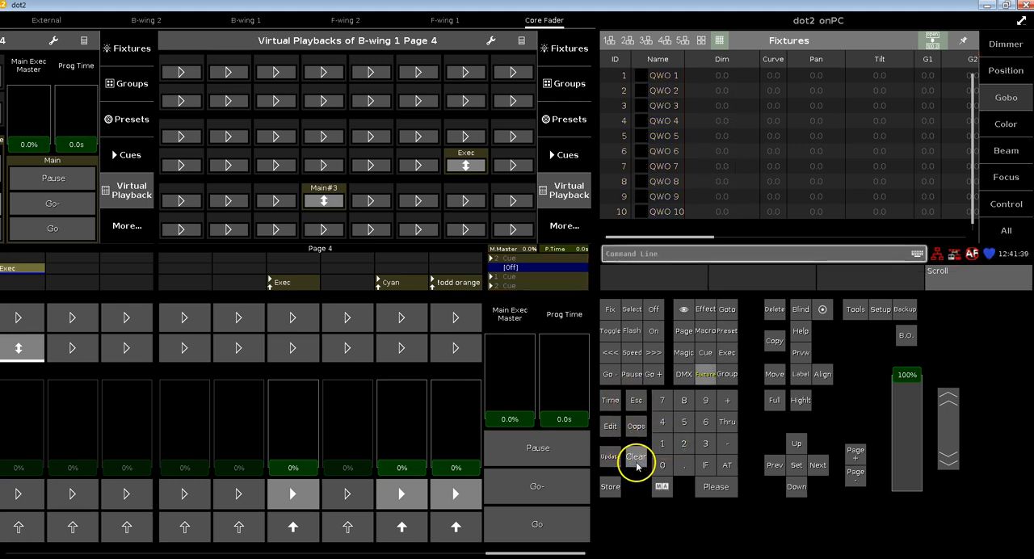
{"action": "left_click", "coordinate": [609, 425]}
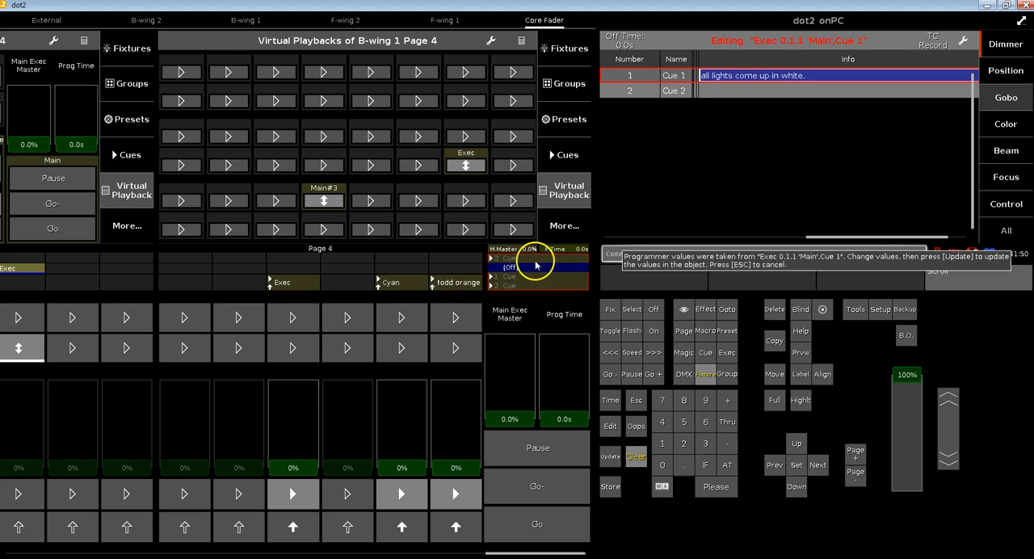
{"action": "mouse_move", "coordinate": [590, 289]}
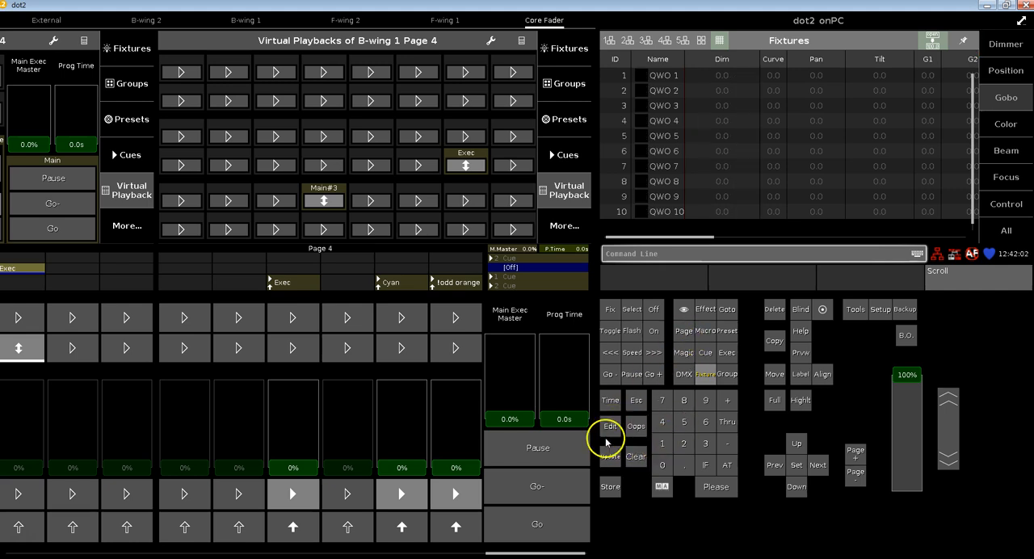
Open Exec 4.4's Cue 1 in edit mode with red frames.
{"action": "left_click", "coordinate": [609, 427]}
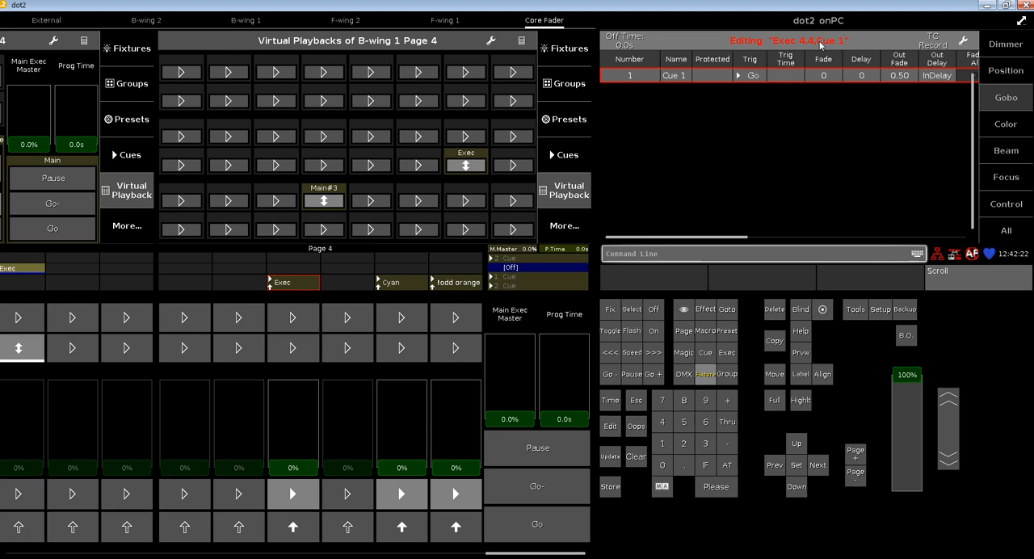
{"action": "left_click", "coordinate": [609, 426]}
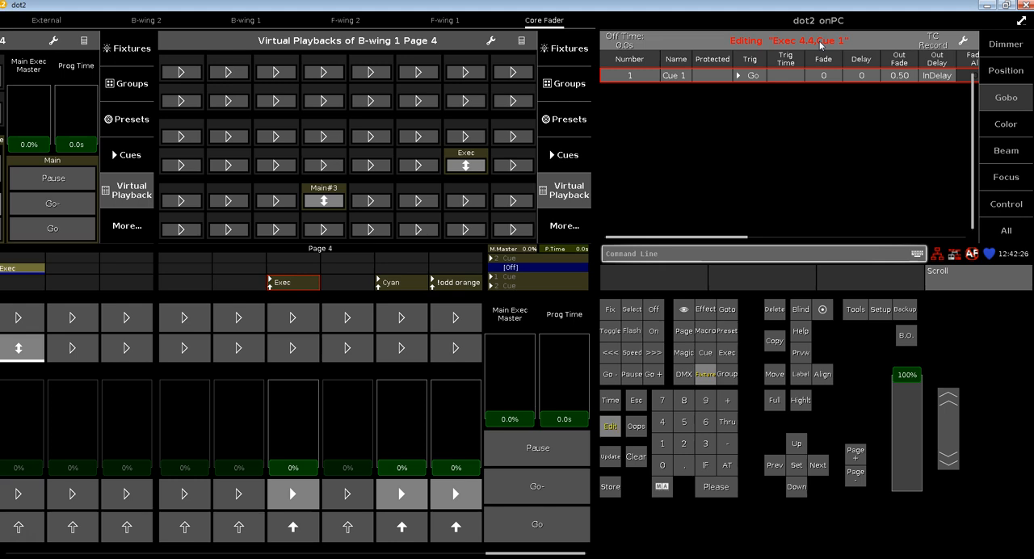